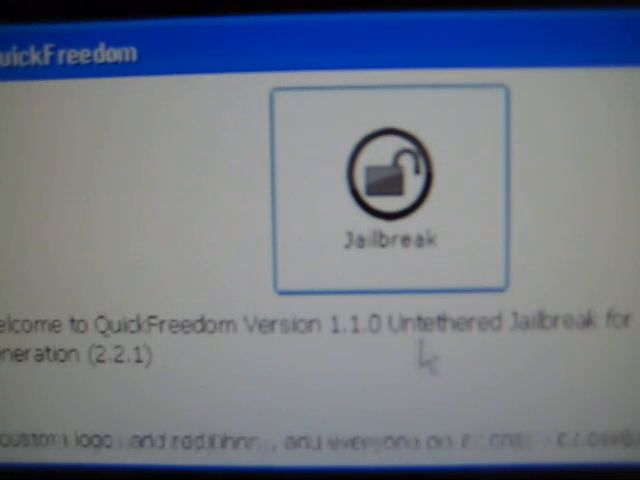
pyautogui.moveTo(460, 356)
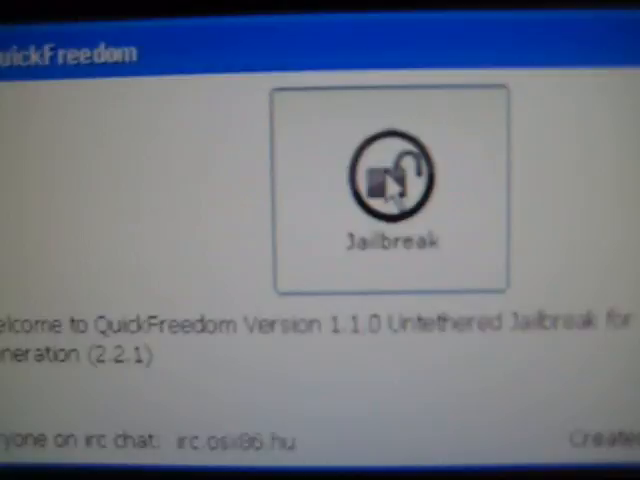
# Dismiss the iTunes recovery-mode alert and start the pre-jailbreak in QuickFreedom.
pyautogui.click(390, 180)
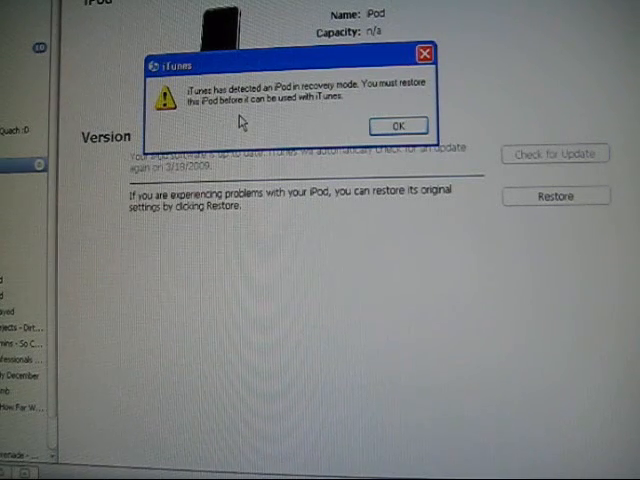
pyautogui.click(398, 126)
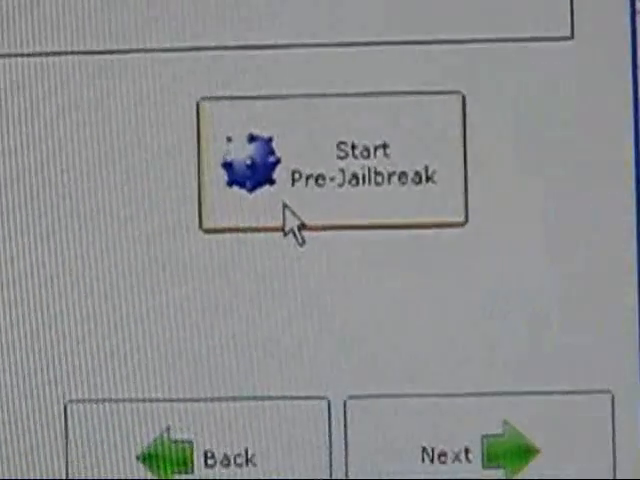
pyautogui.click(324, 164)
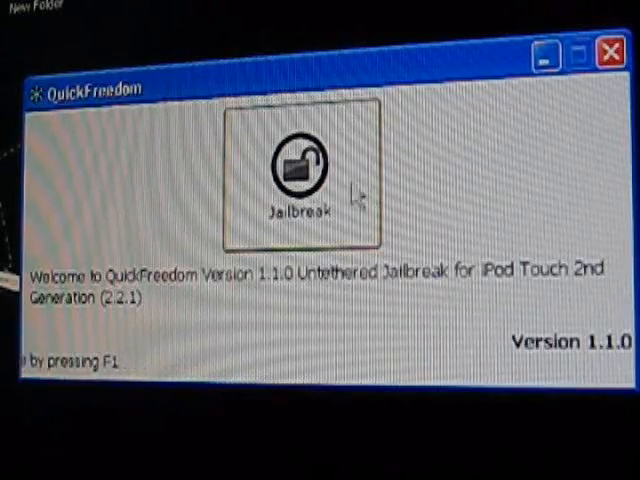
# Begin the jailbreak wizard, reaching the Step 1 requirements check (LibUSB, 2.2.1 firmware).
pyautogui.click(300, 176)
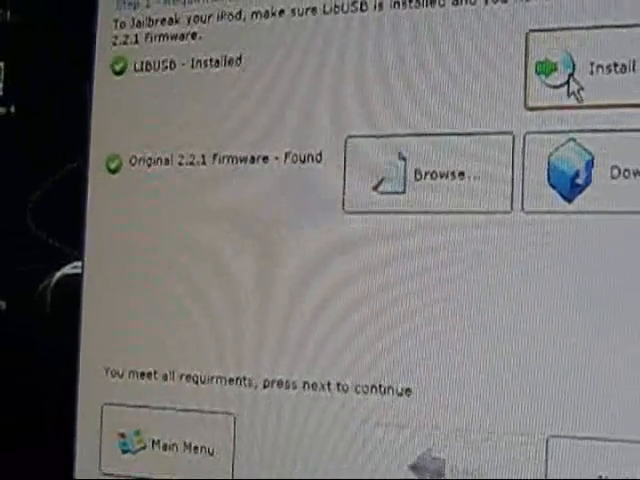
pyautogui.moveTo(248, 172)
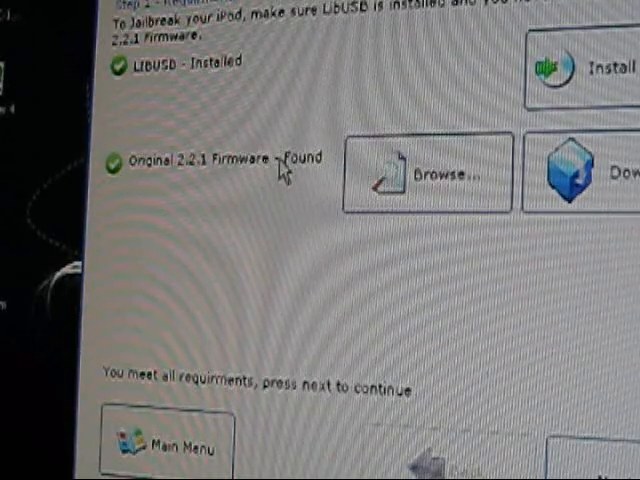
pyautogui.moveTo(288, 184)
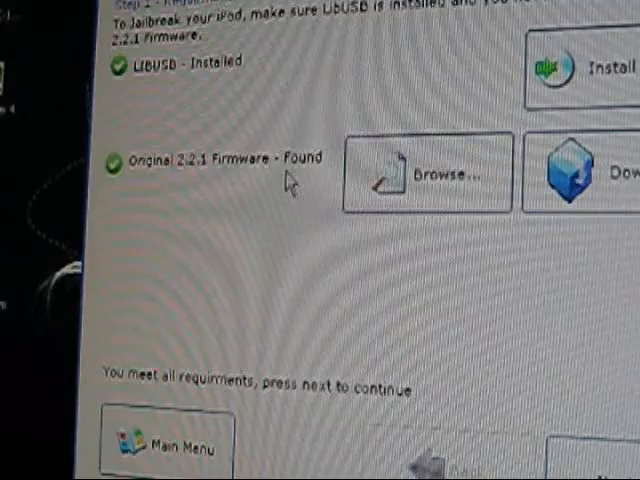
pyautogui.moveTo(220, 304)
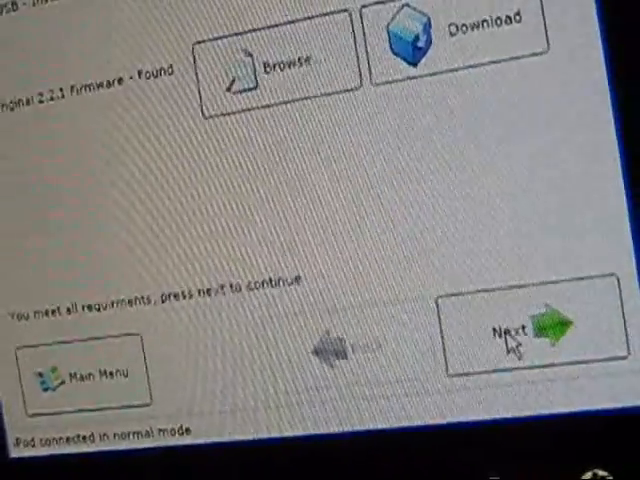
# Continue to the custom firmware step with Install Installer kept, and create the firmware.
pyautogui.click(520, 330)
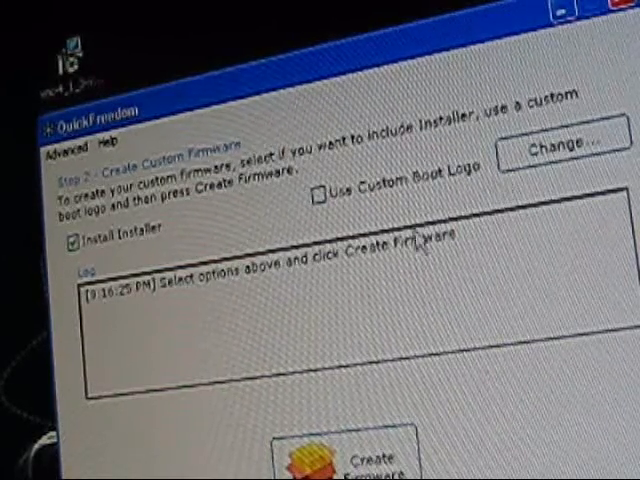
pyautogui.moveTo(488, 172)
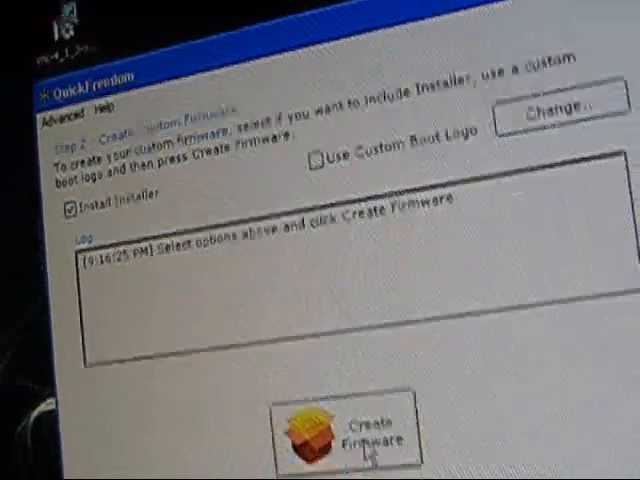
pyautogui.click(350, 436)
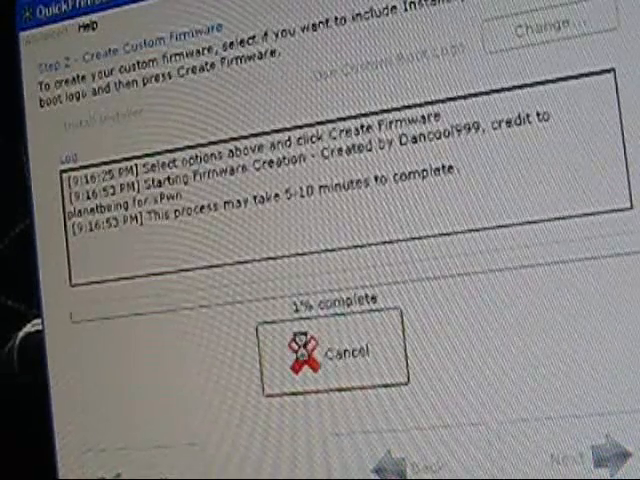